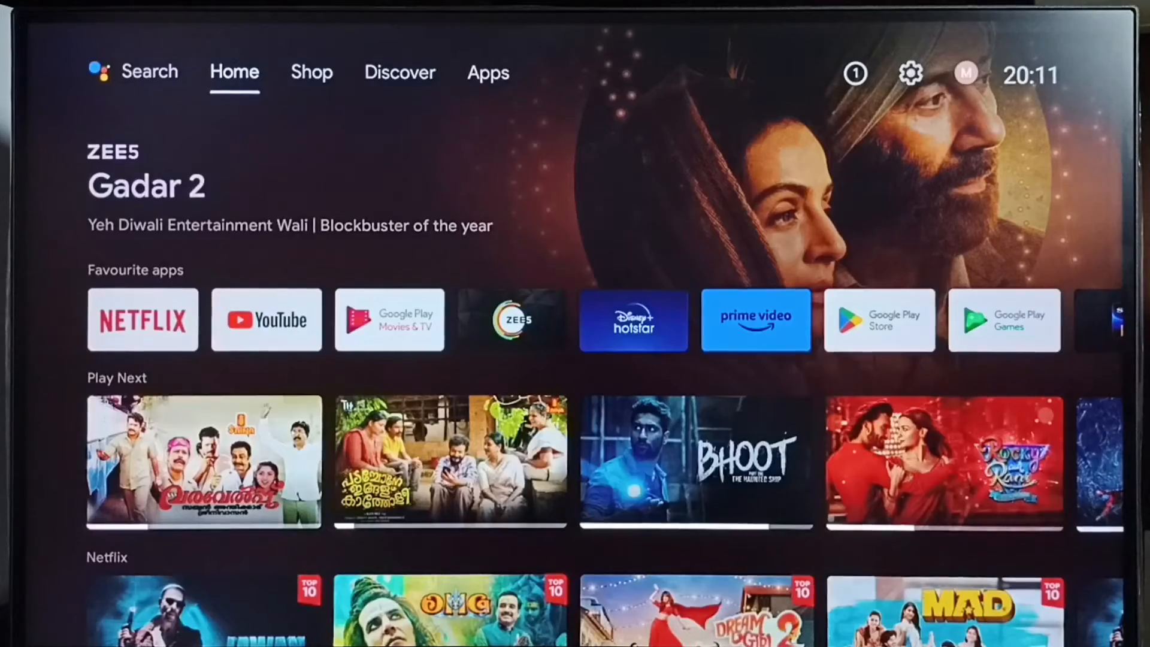
Move right from Home through Discover to the Apps page
left_click(400, 72)
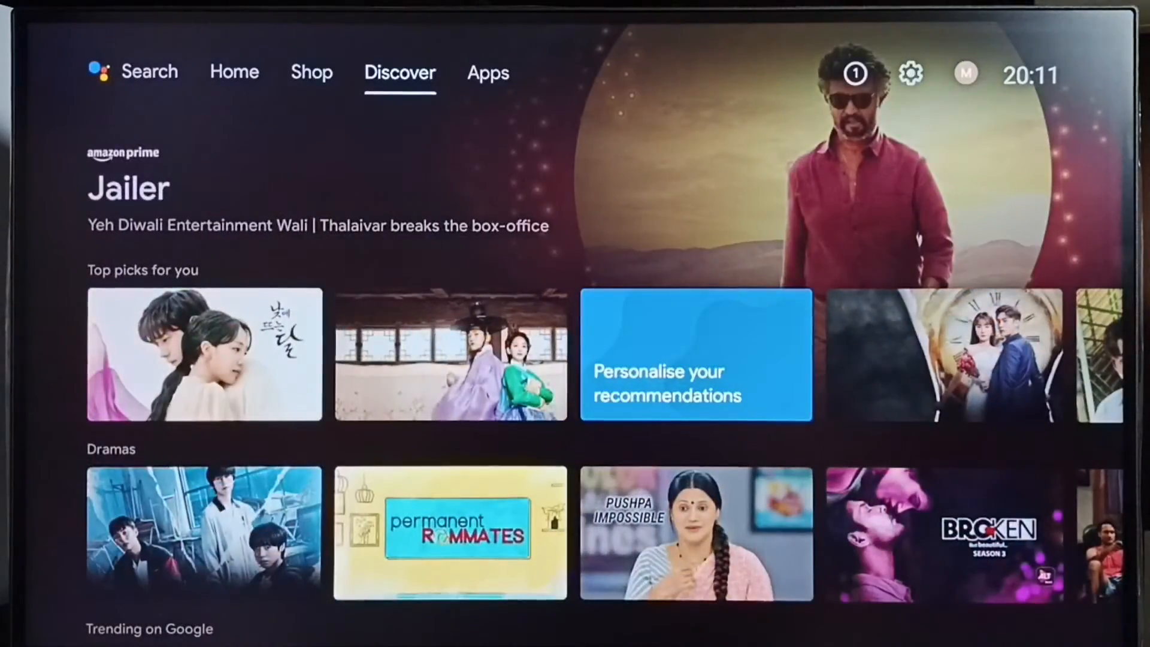
left_click(487, 73)
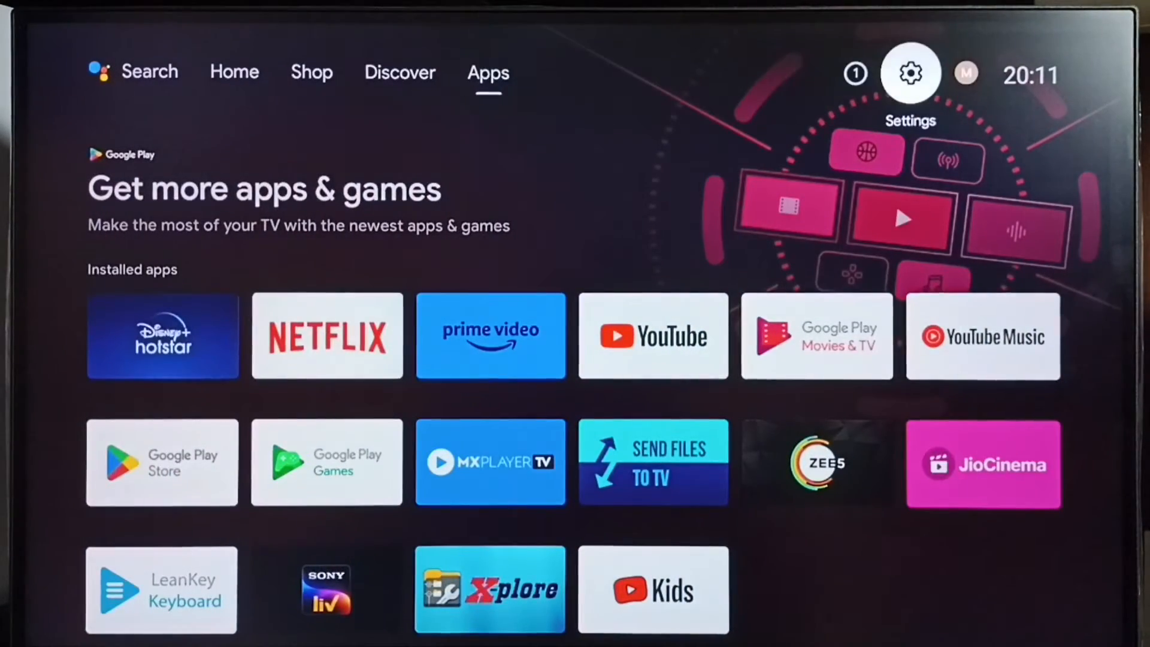
Go to Settings > Device Preferences > Google Assistant, where Assistant shows On
left_click(909, 74)
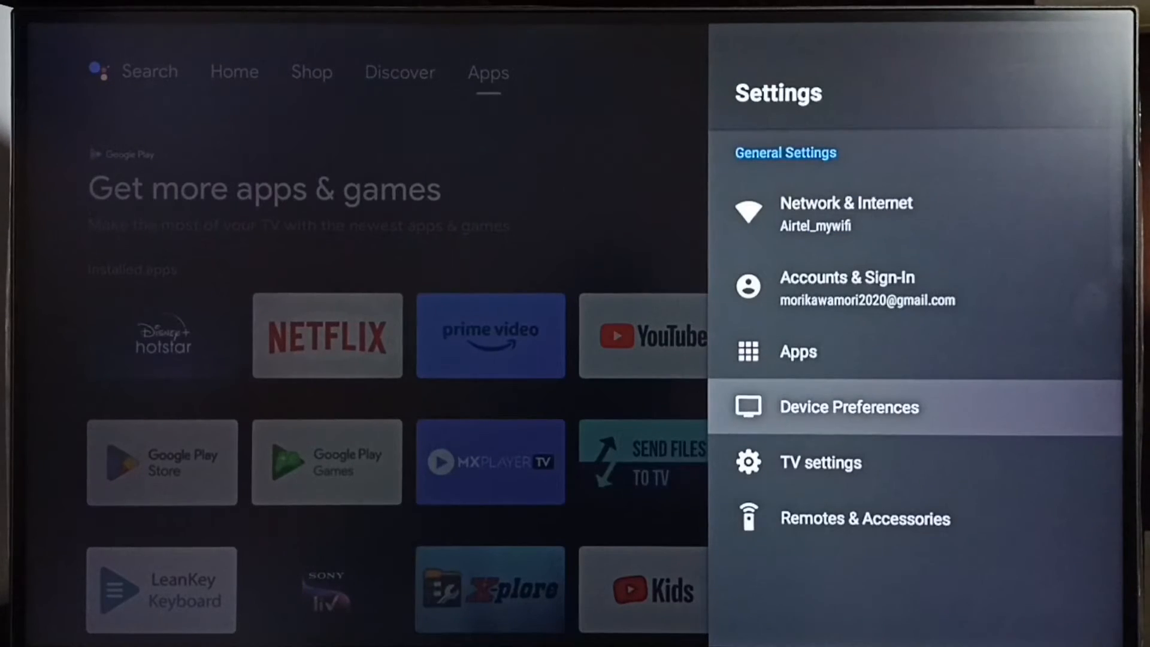
left_click(848, 407)
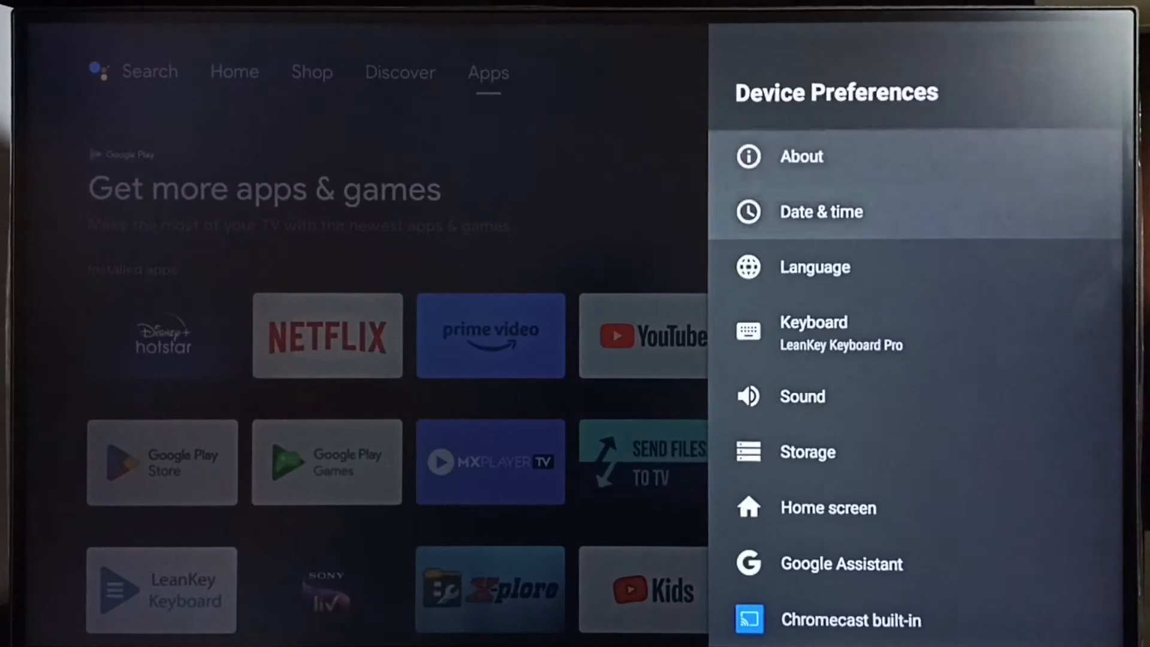
scroll("down", 3)
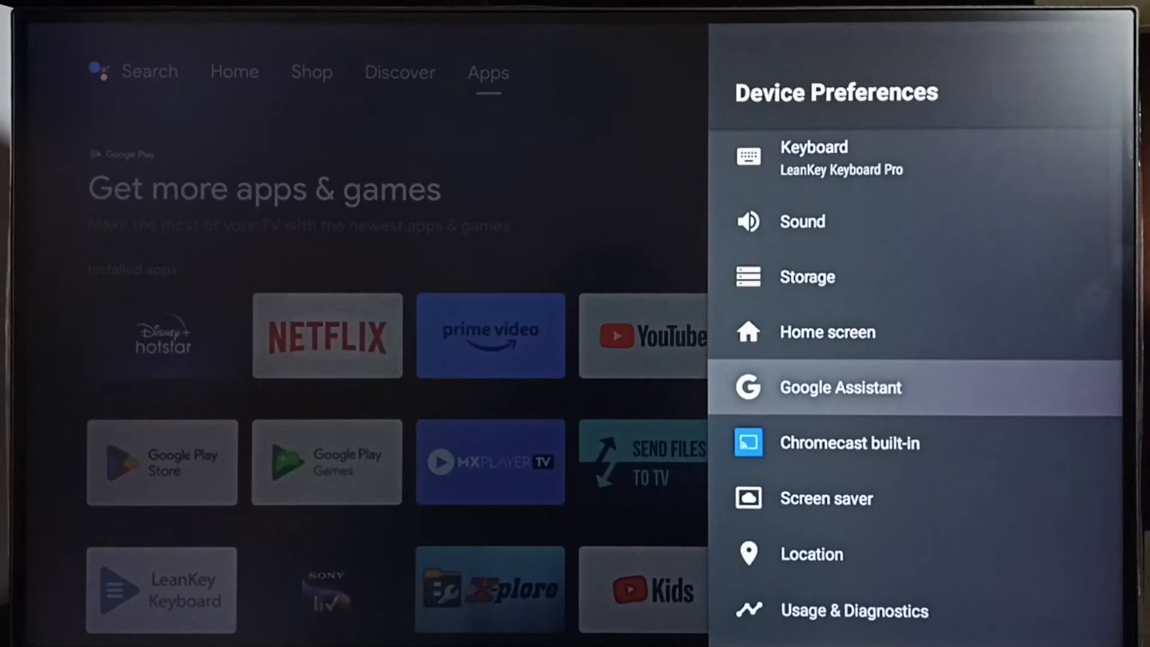
left_click(841, 387)
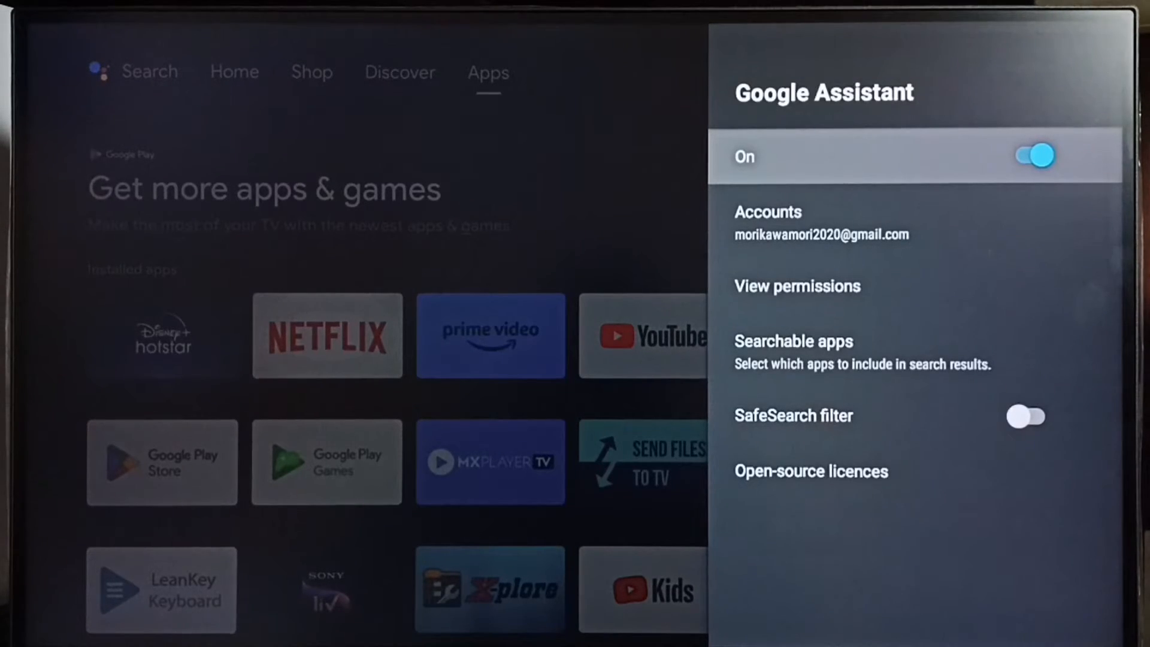
Switch the Google Assistant toggle to Off
left_click(1032, 156)
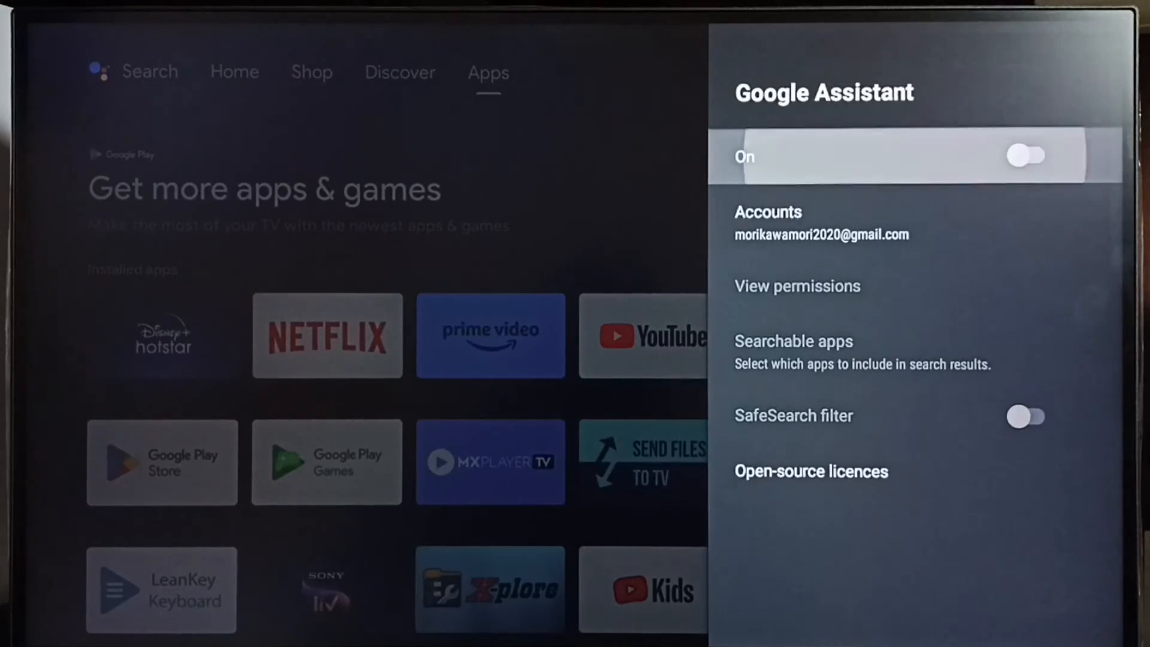
Turn Assistant back On, continue setup, allow searching across TV apps and accept the privacy notice
left_click(1026, 155)
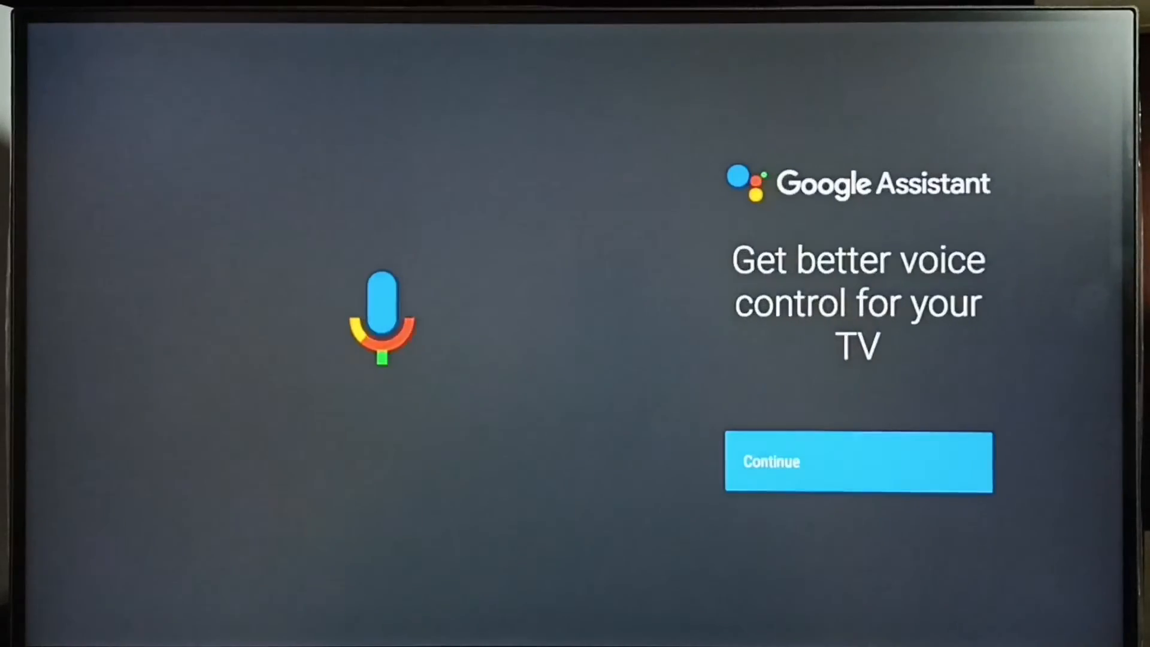
left_click(858, 461)
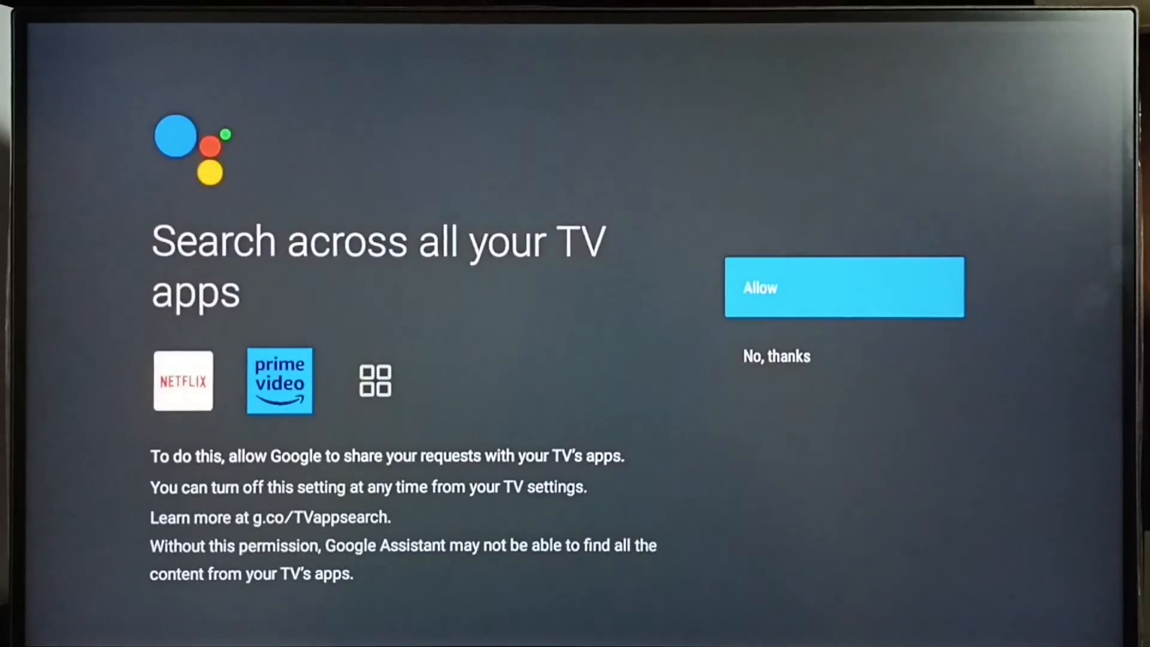
left_click(843, 287)
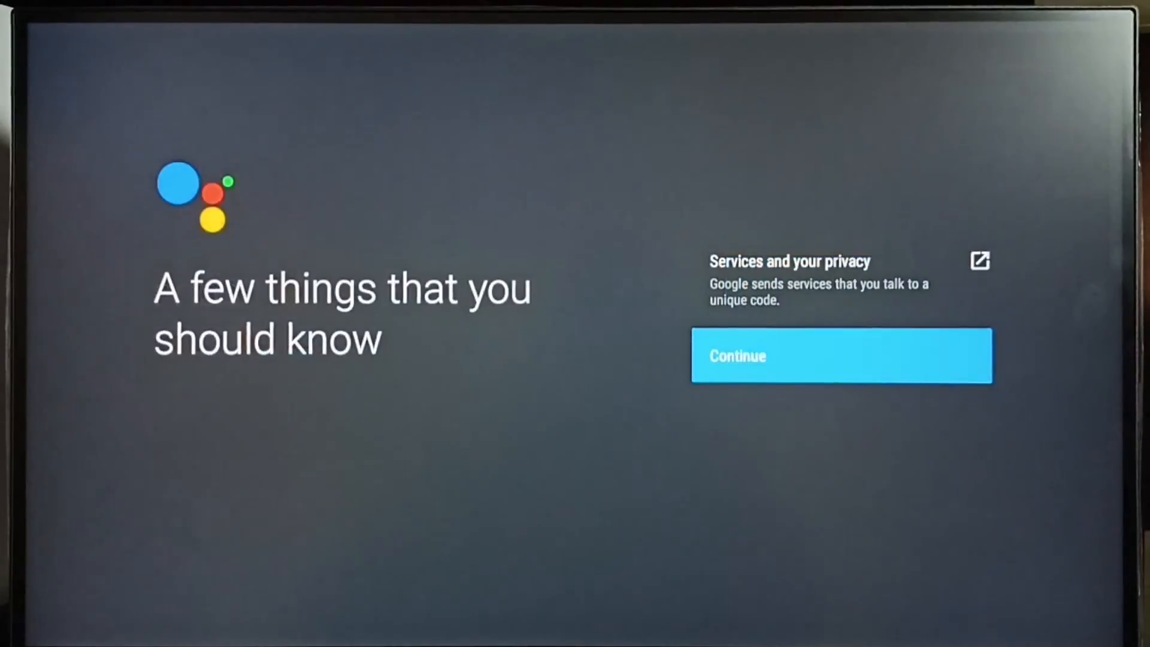
left_click(841, 356)
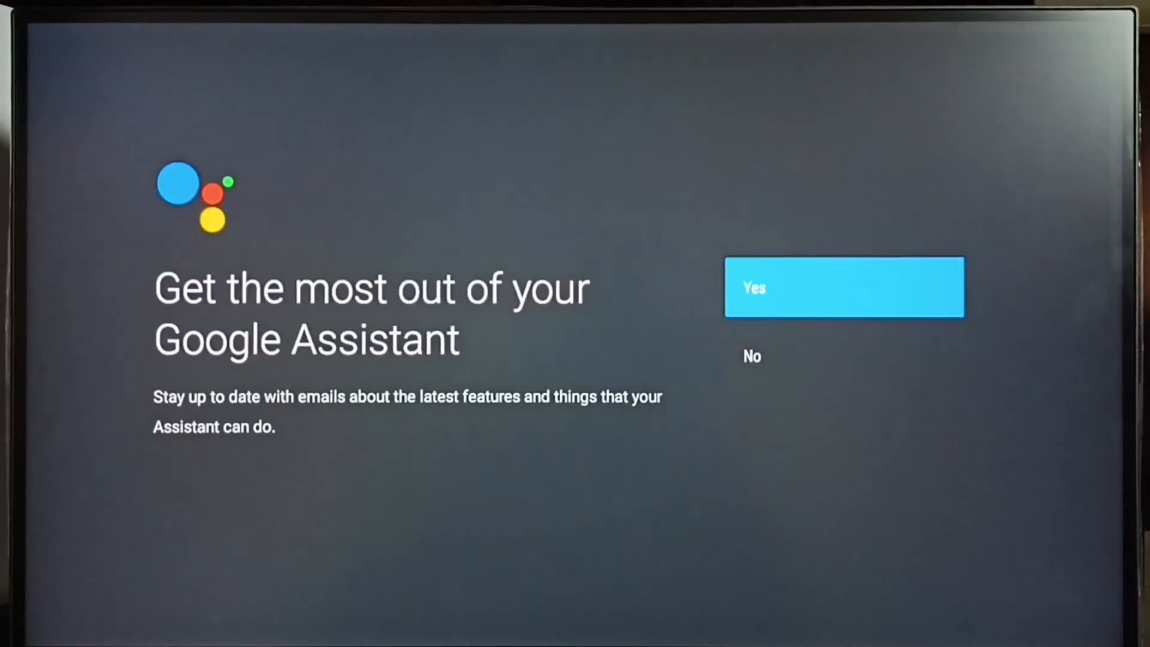